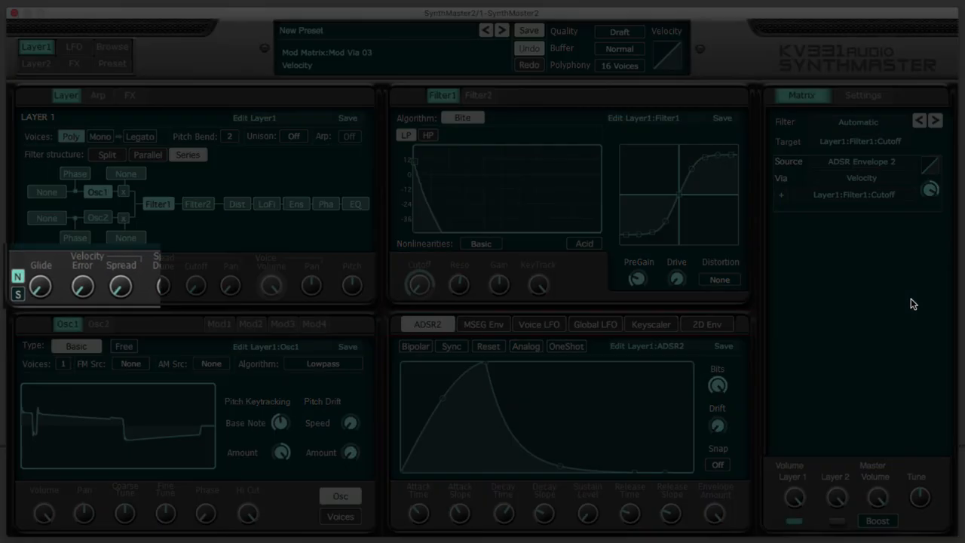
mouse_move(81, 292)
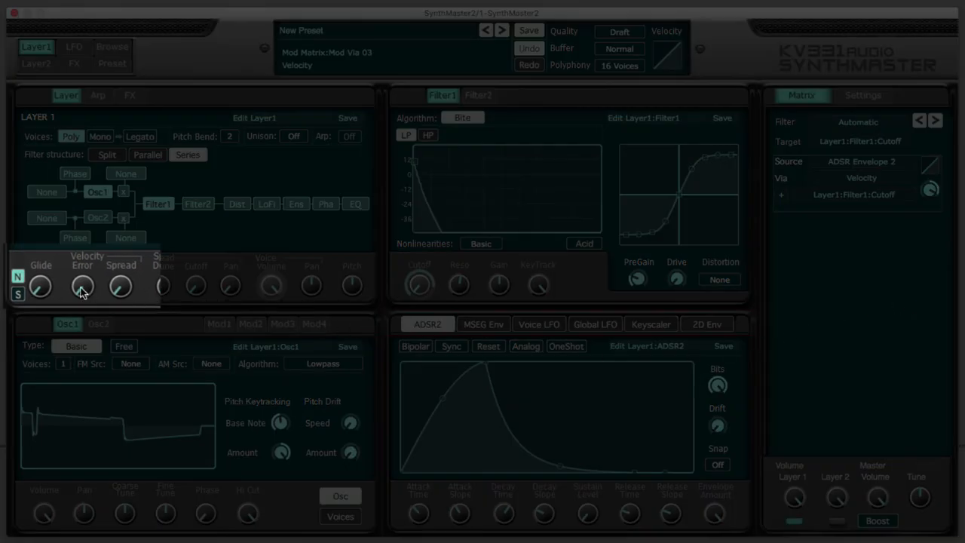